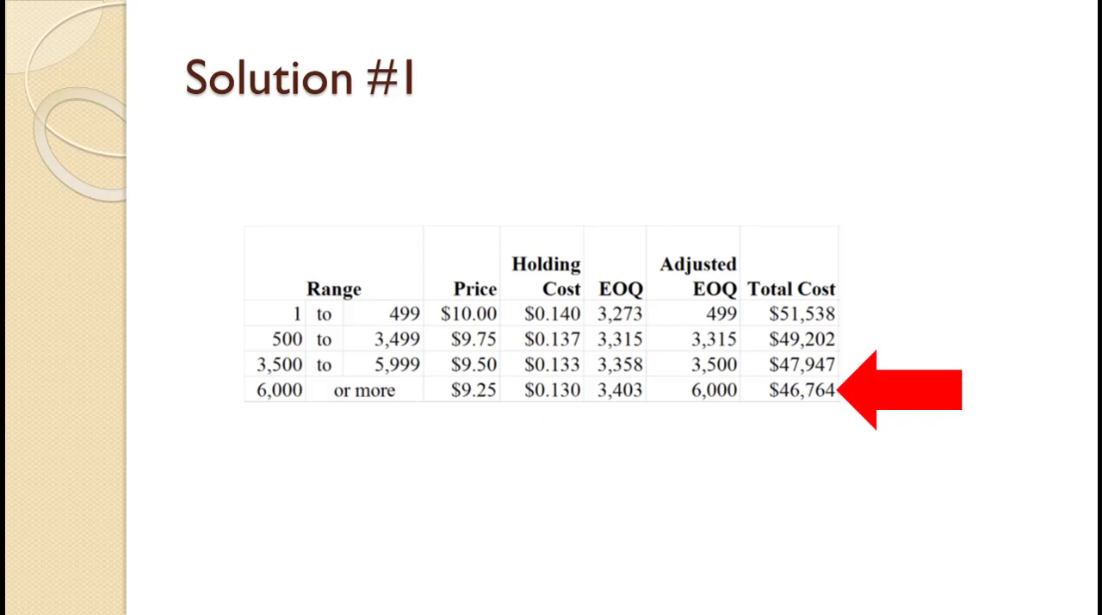
- Advance the slideshow to the Solution #2 price-break table with faded Total Cost figures
key("right")
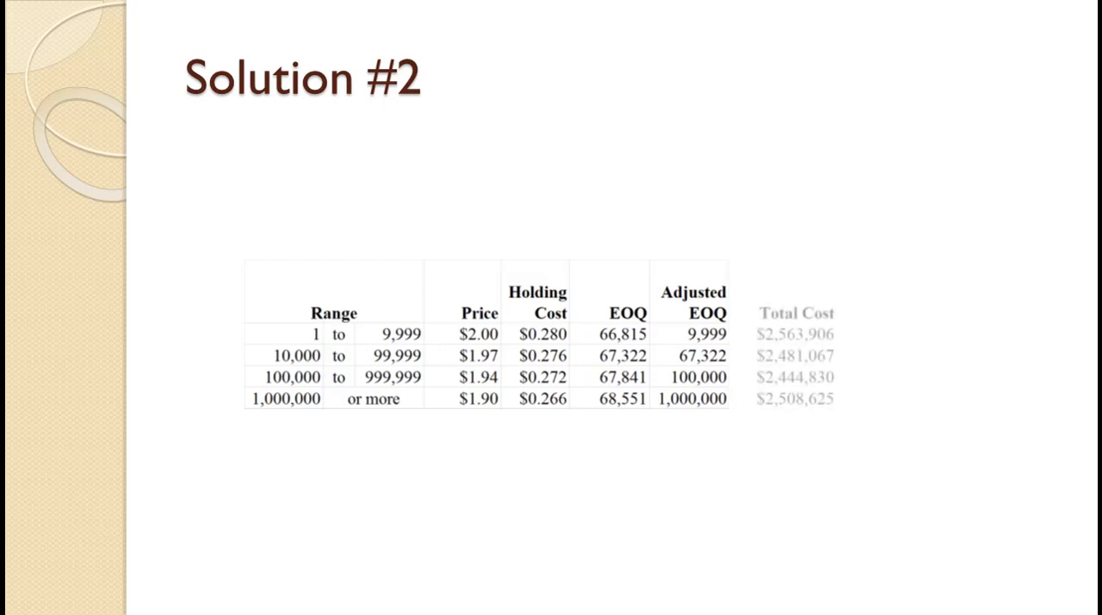